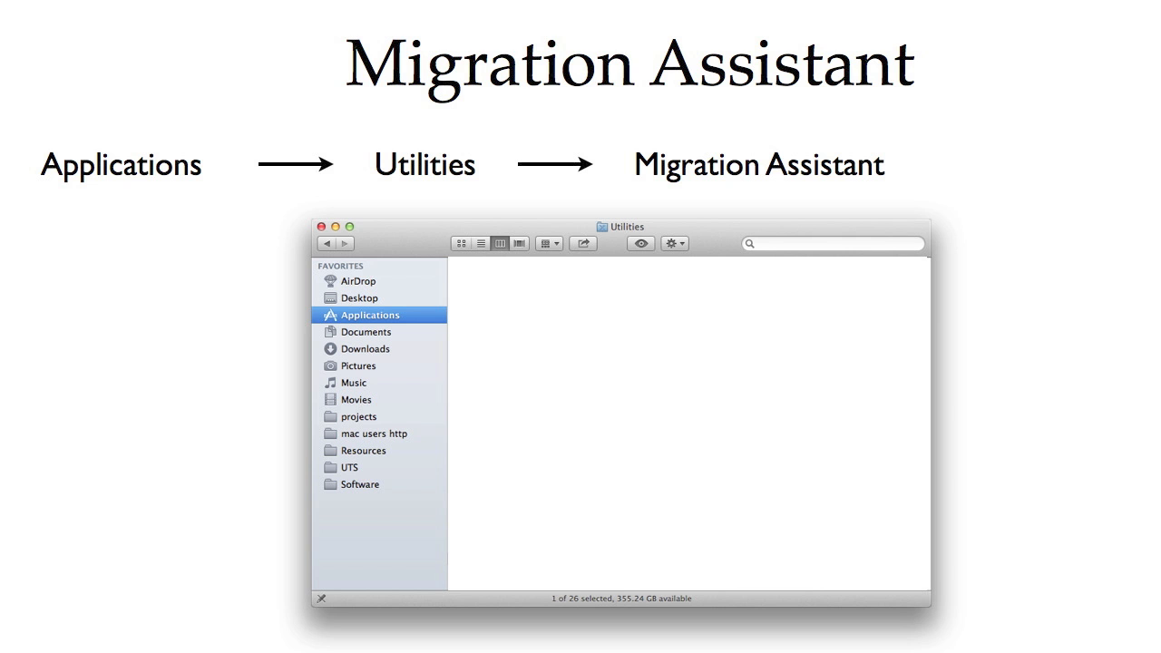
# - Advance the slideshow to the live desktop demo of the Applications > Utilities folder
pyautogui.click(363, 315)
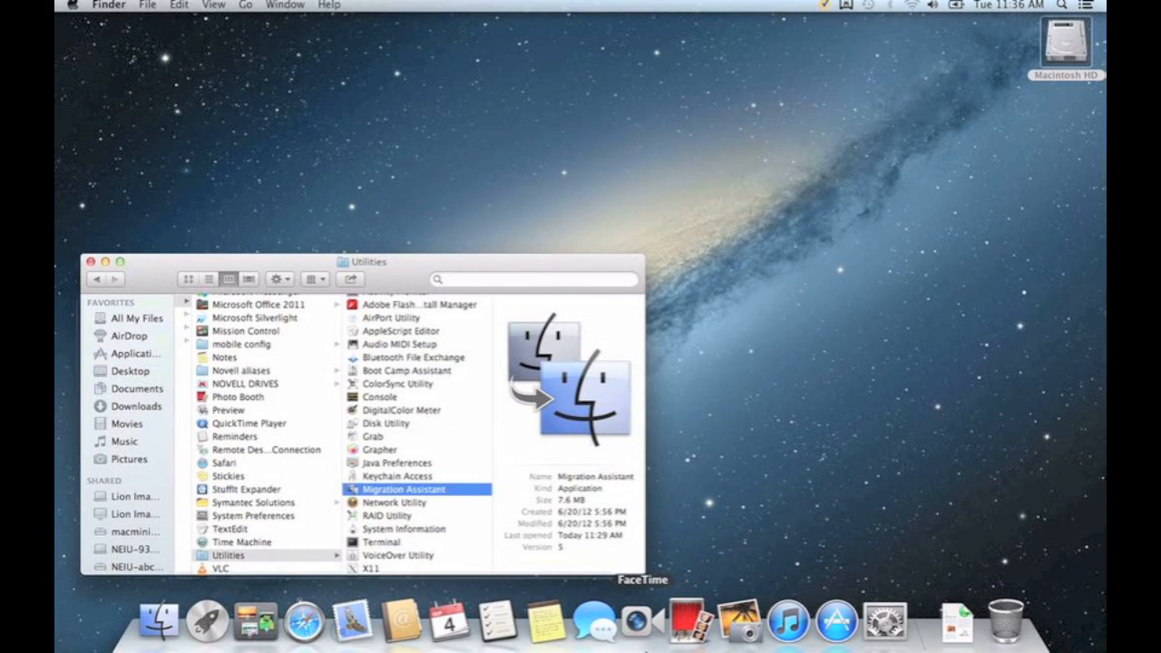
# - Launch Migration Assistant from Utilities and continue with 'From a Mac, PC, Time Machine backup, or other disk'
pyautogui.doubleClick(400, 489)
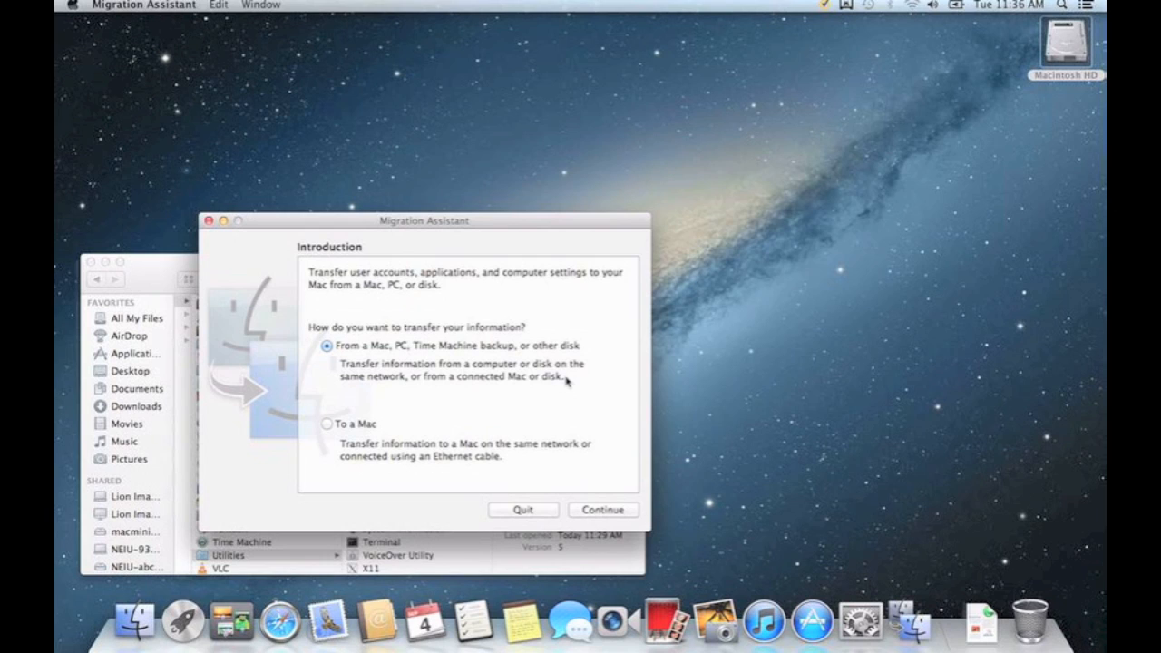
pyautogui.moveTo(604, 510)
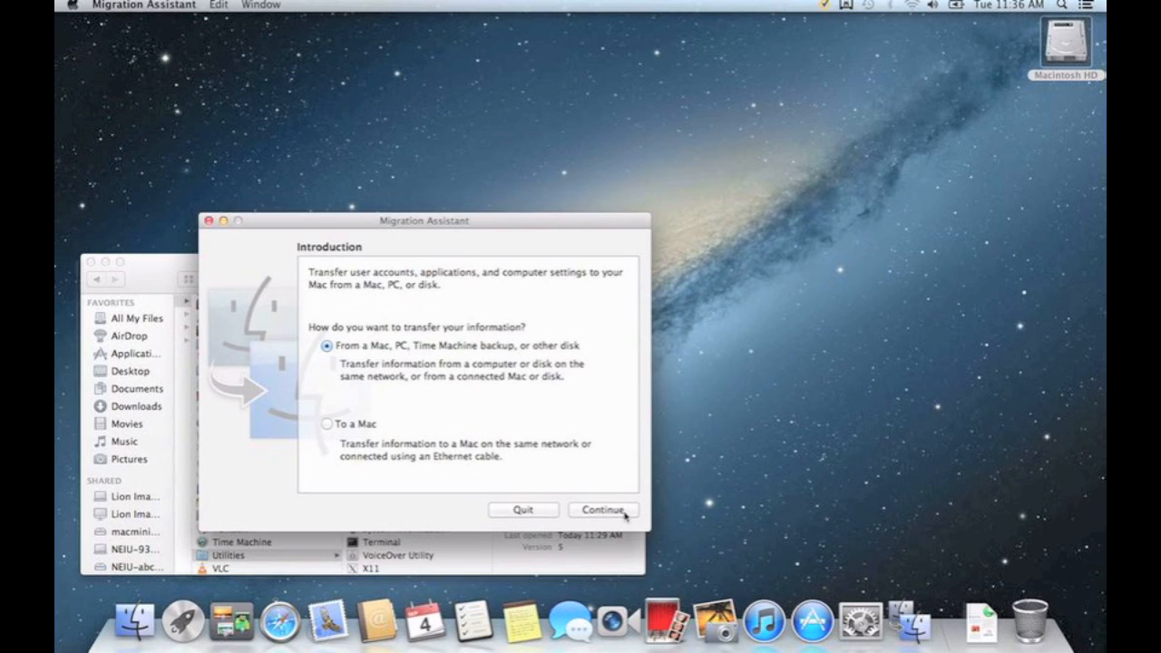
pyautogui.click(604, 510)
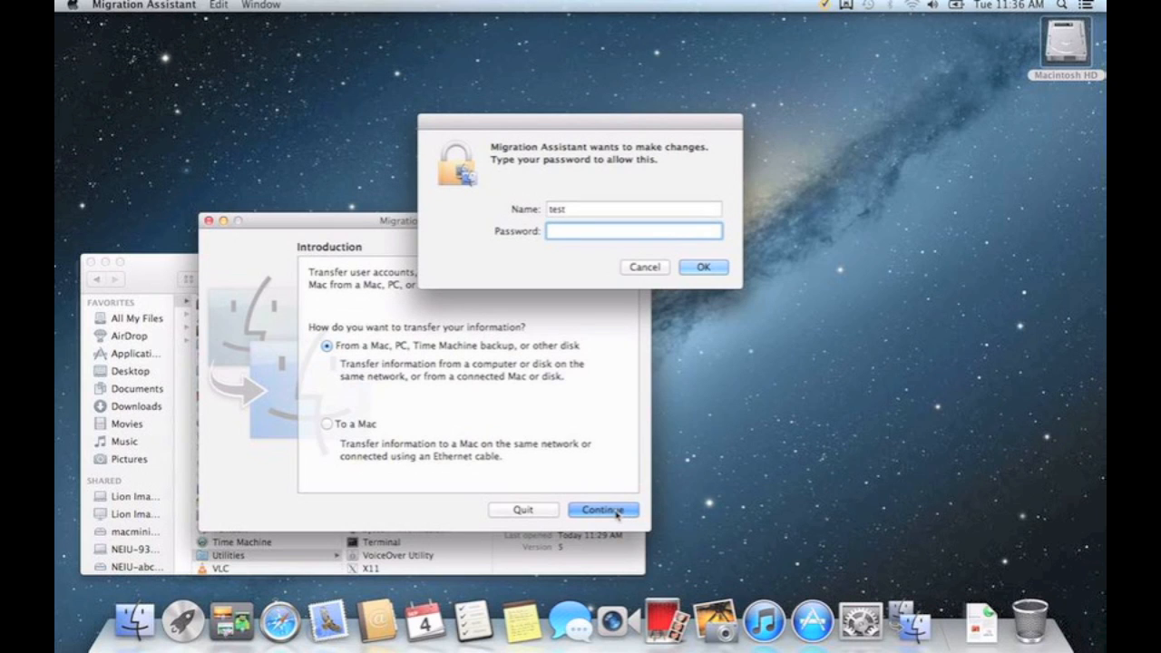
# - Authorise with the admin password, quit other applications and continue migrating 'From a Mac or PC'
pyautogui.write('••••')
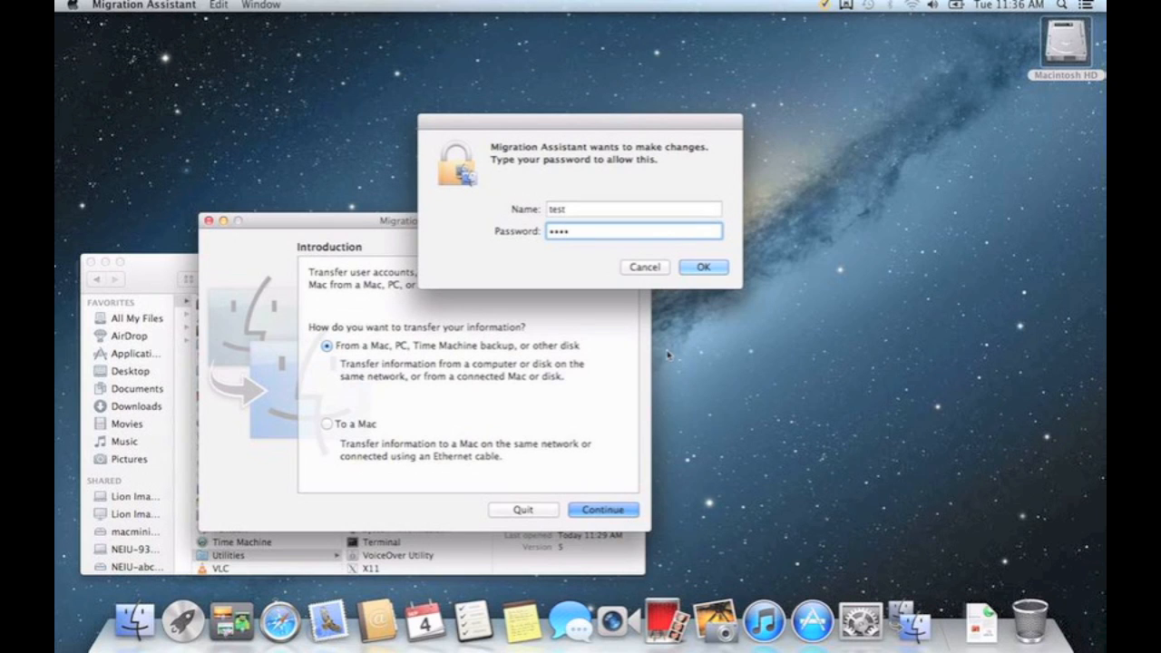
pyautogui.click(702, 266)
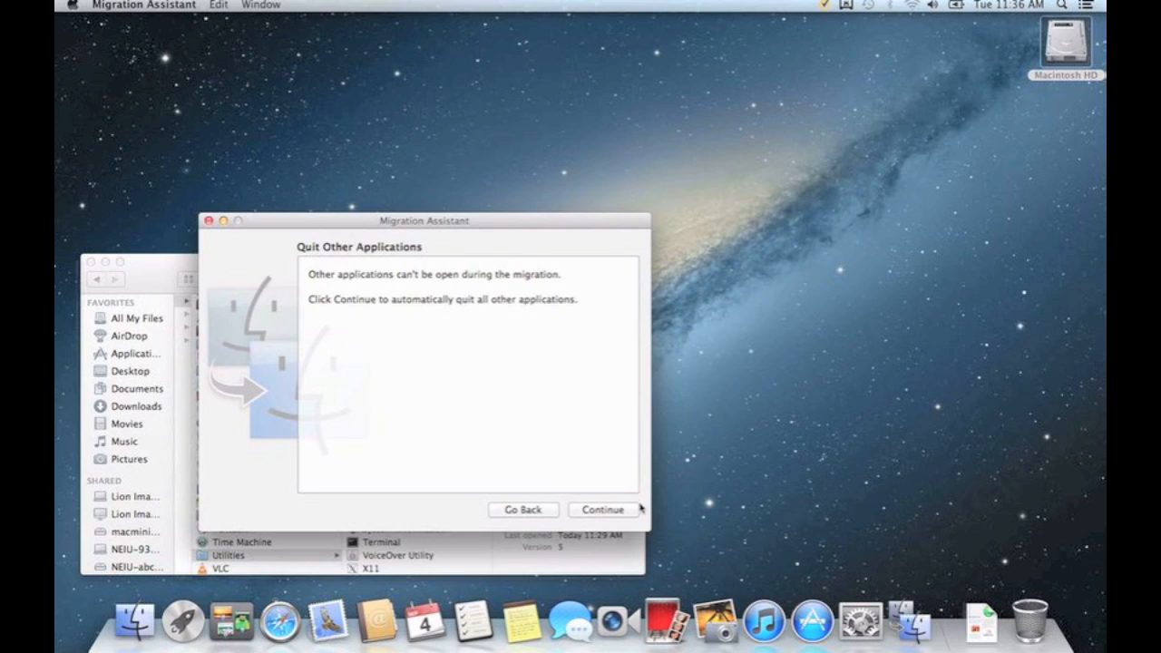
pyautogui.click(602, 509)
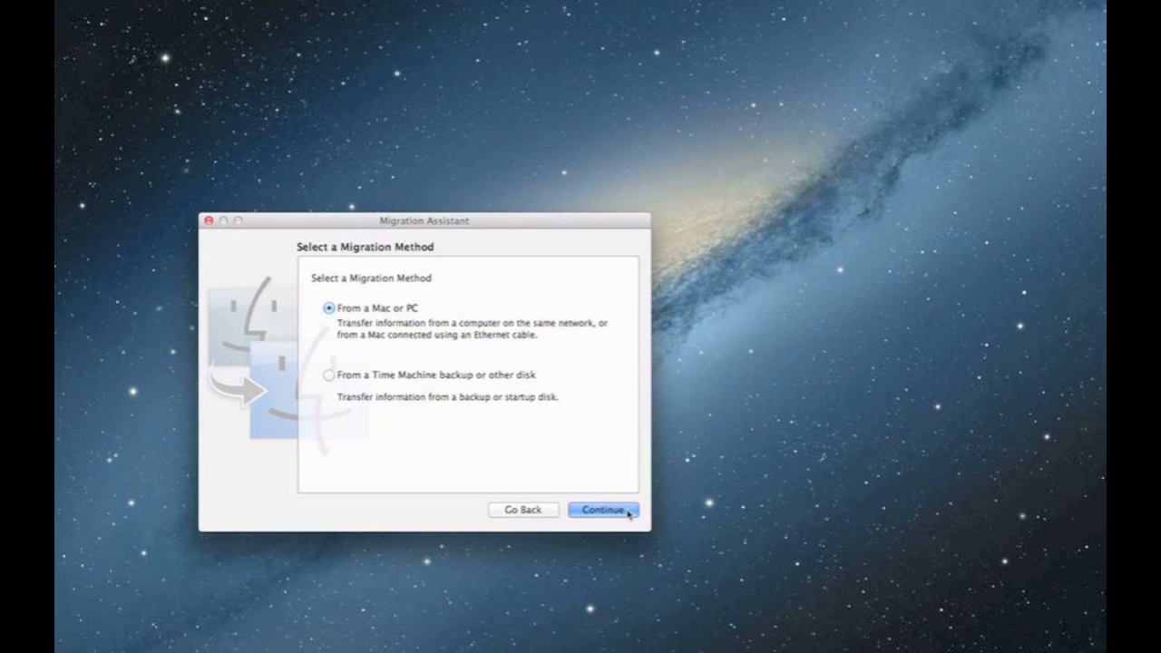
pyautogui.click(604, 509)
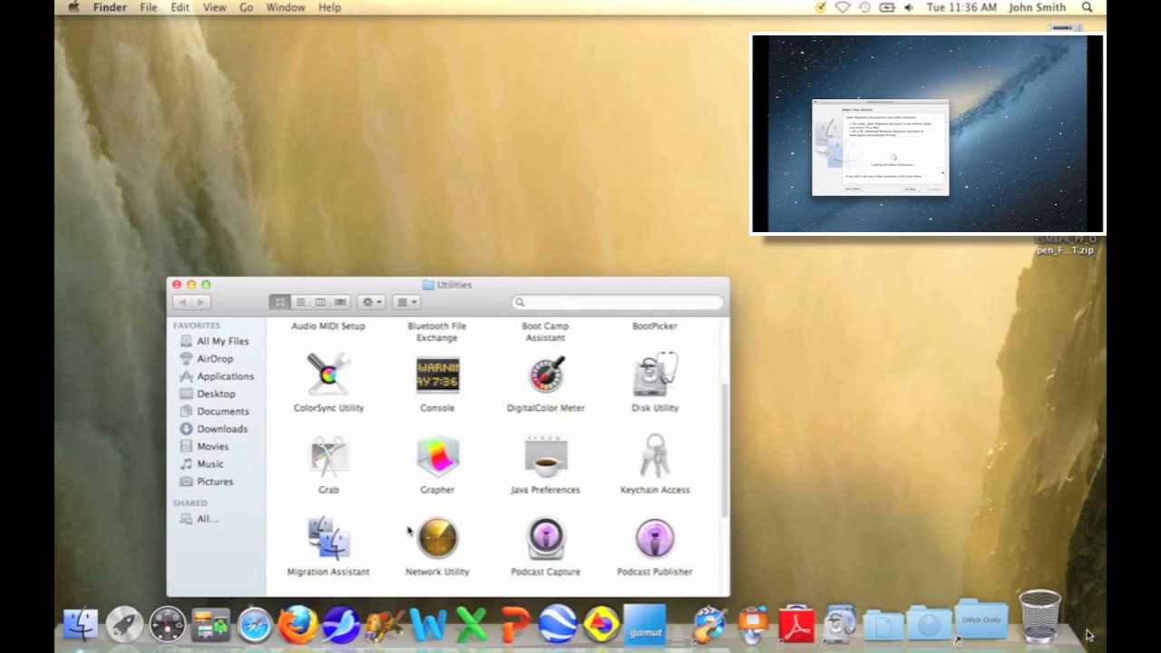
# - On the old Mac, launch Migration Assistant and choose sending information 'To another Mac'
pyautogui.click(329, 542)
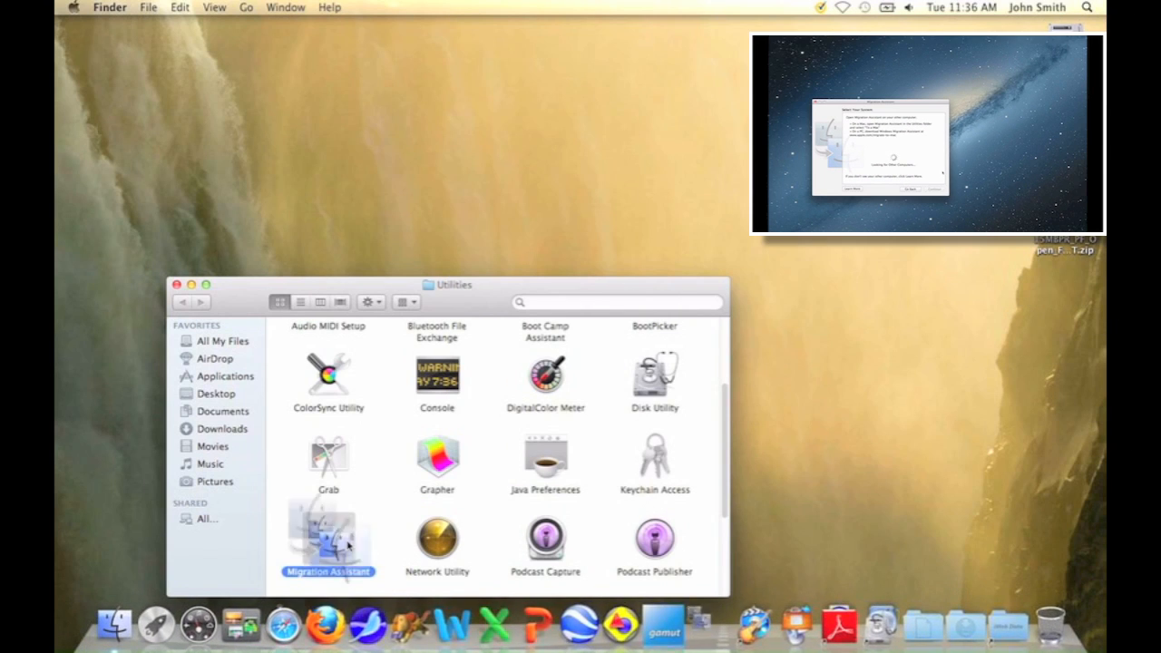
pyautogui.doubleClick(329, 535)
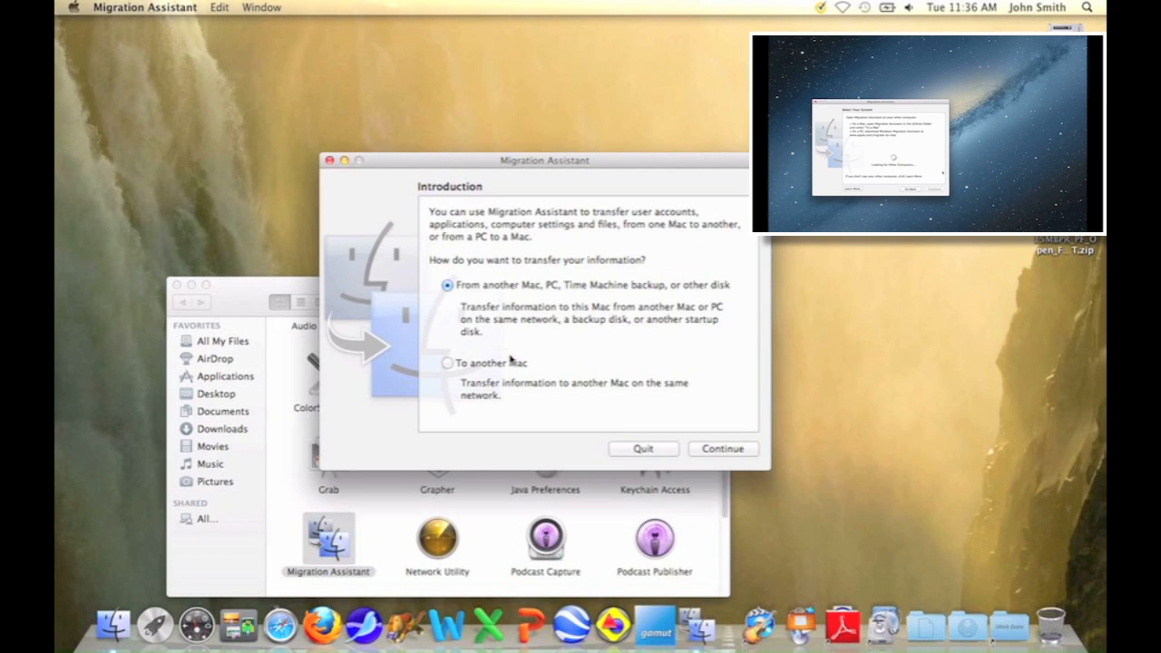
pyautogui.click(444, 363)
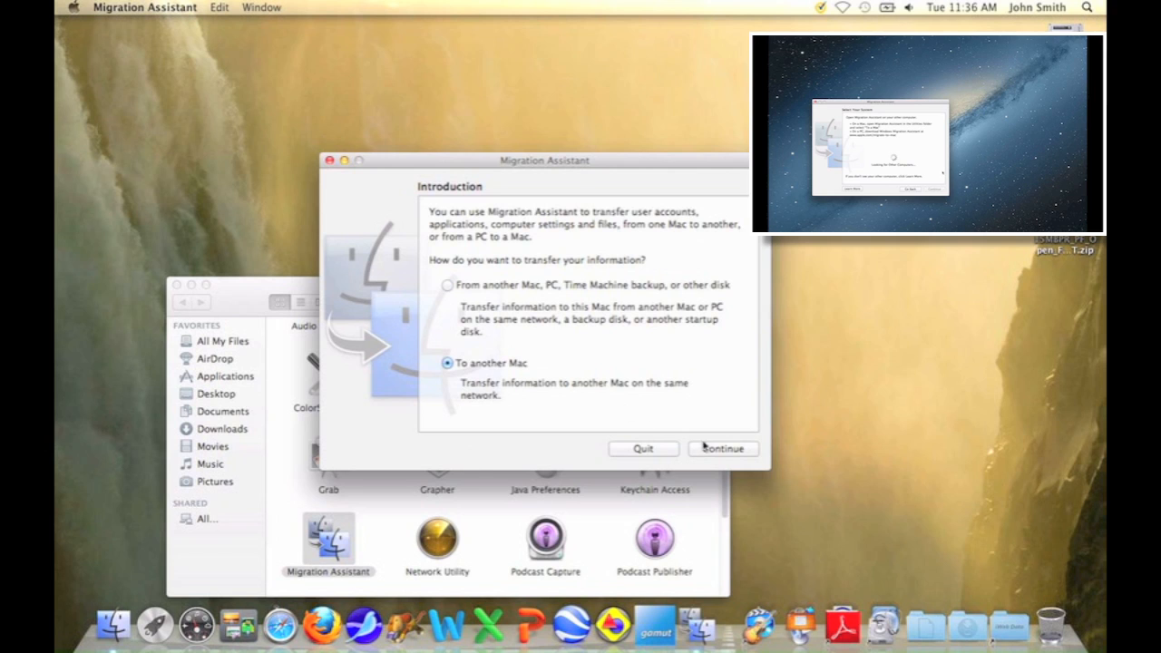
pyautogui.click(722, 449)
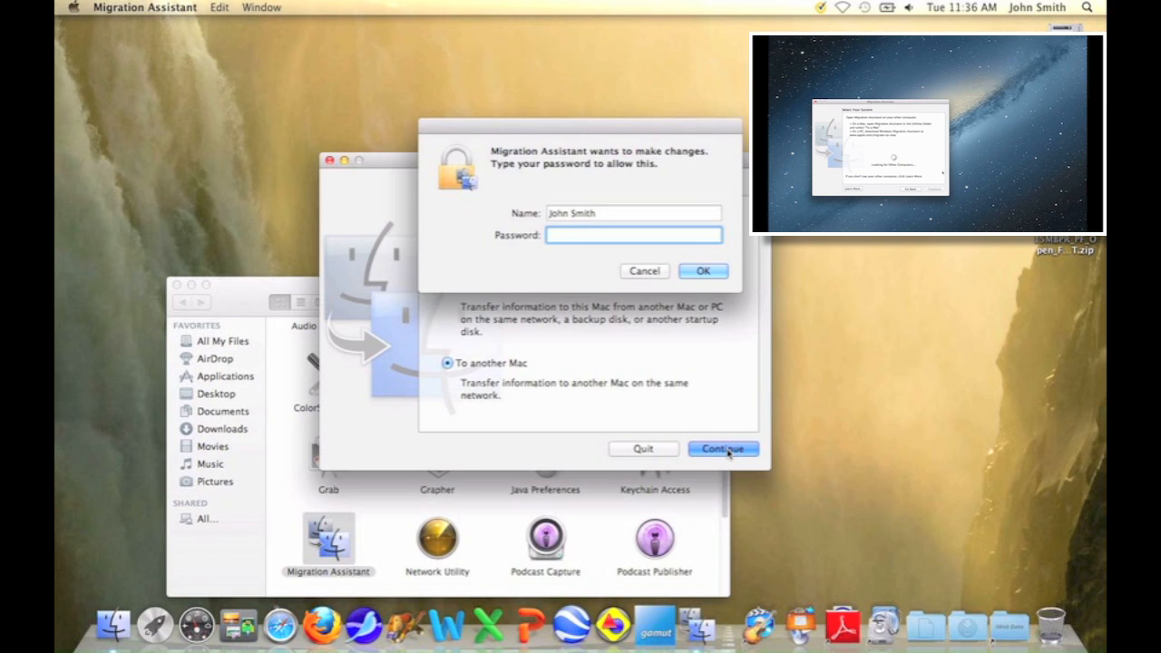
# - Authorise the old Mac with its password and agree to quit the other applications
pyautogui.write('•••')
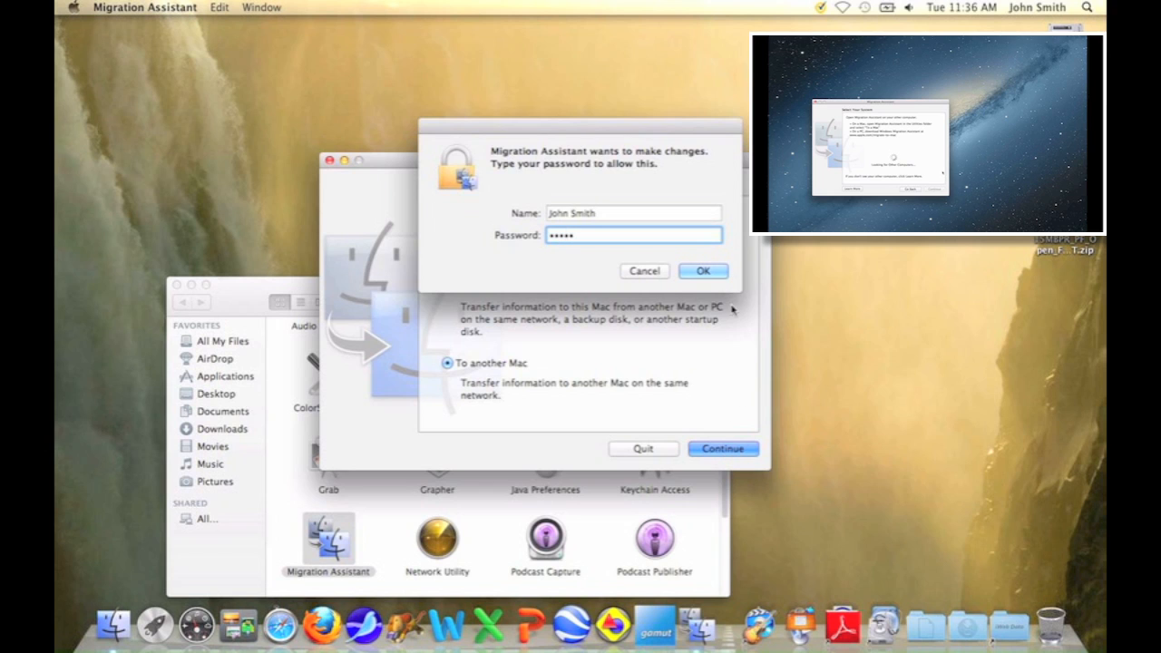
pyautogui.click(702, 270)
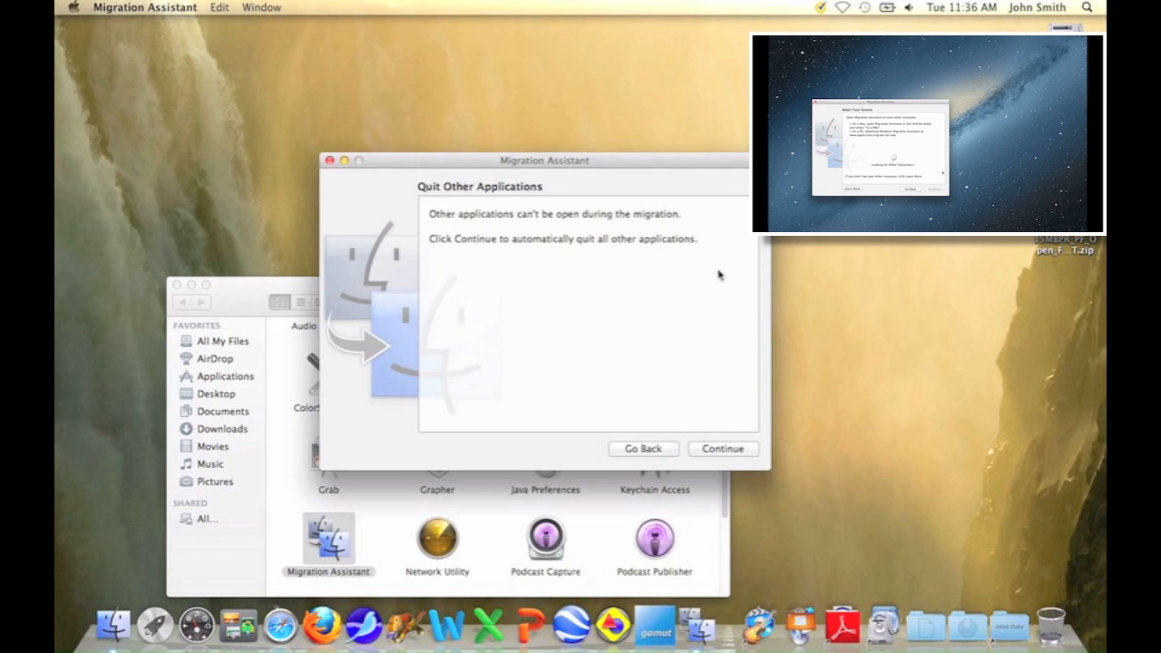
pyautogui.click(723, 449)
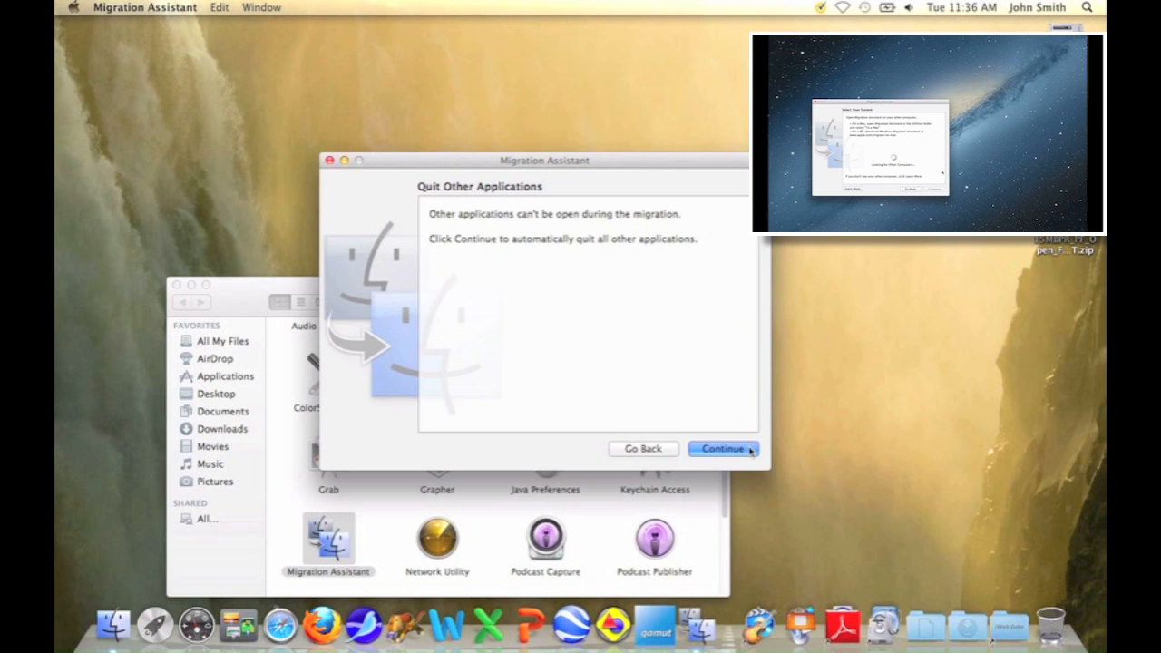
pyautogui.click(723, 449)
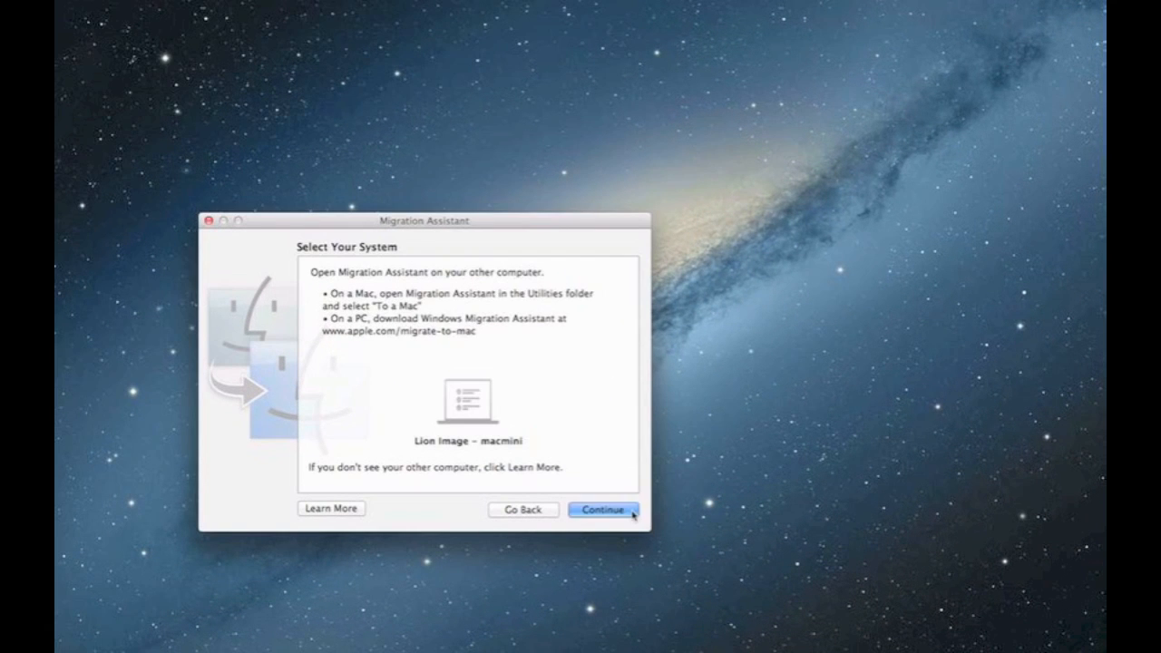
# - Choose 'Lion Image - macmini' as the source and continue once the security codes match
pyautogui.click(612, 509)
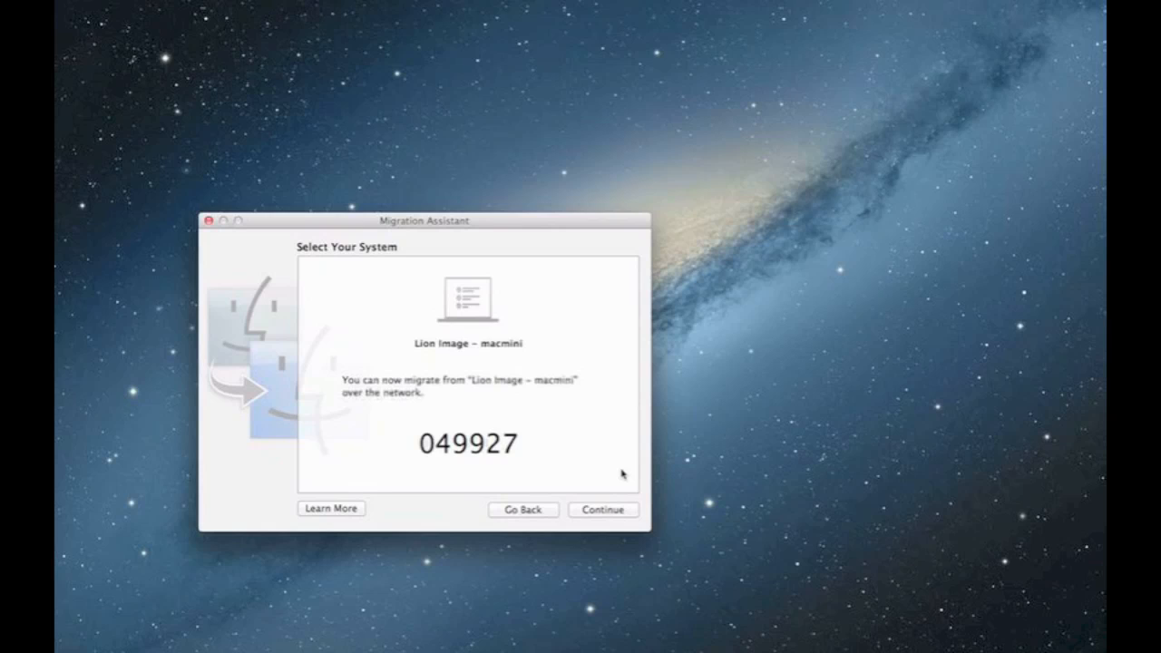
pyautogui.click(603, 510)
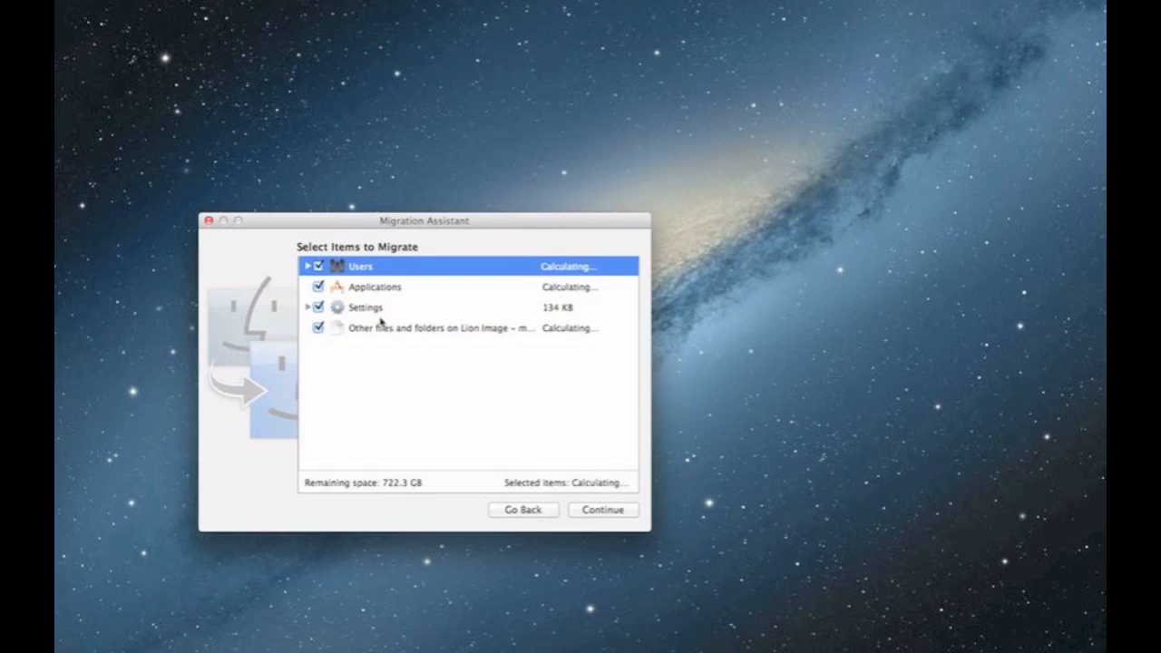
# - Exclude Applications, review Users and Settings, transfer the John Smith account and log out
pyautogui.click(317, 287)
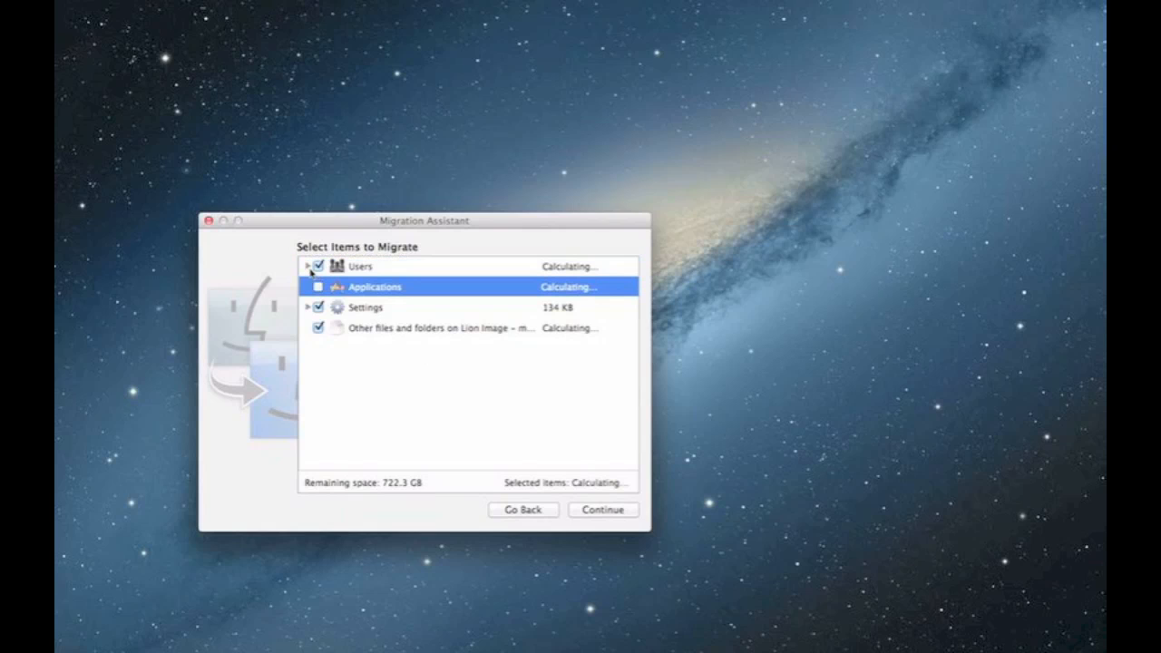
pyautogui.click(308, 267)
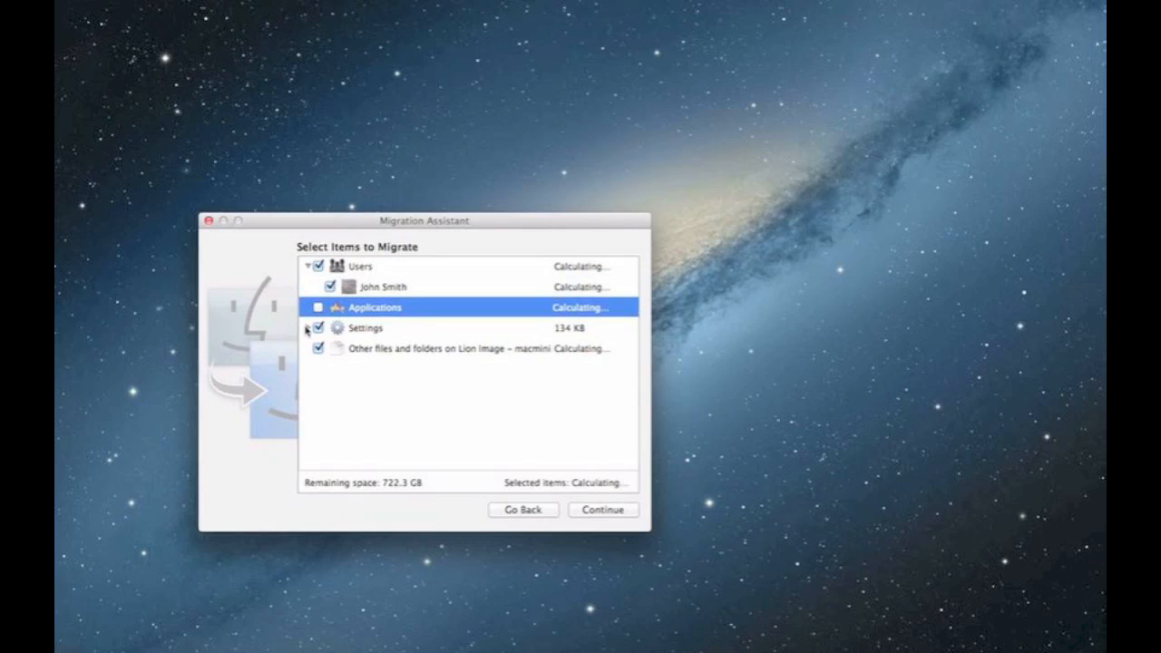
pyautogui.click(307, 328)
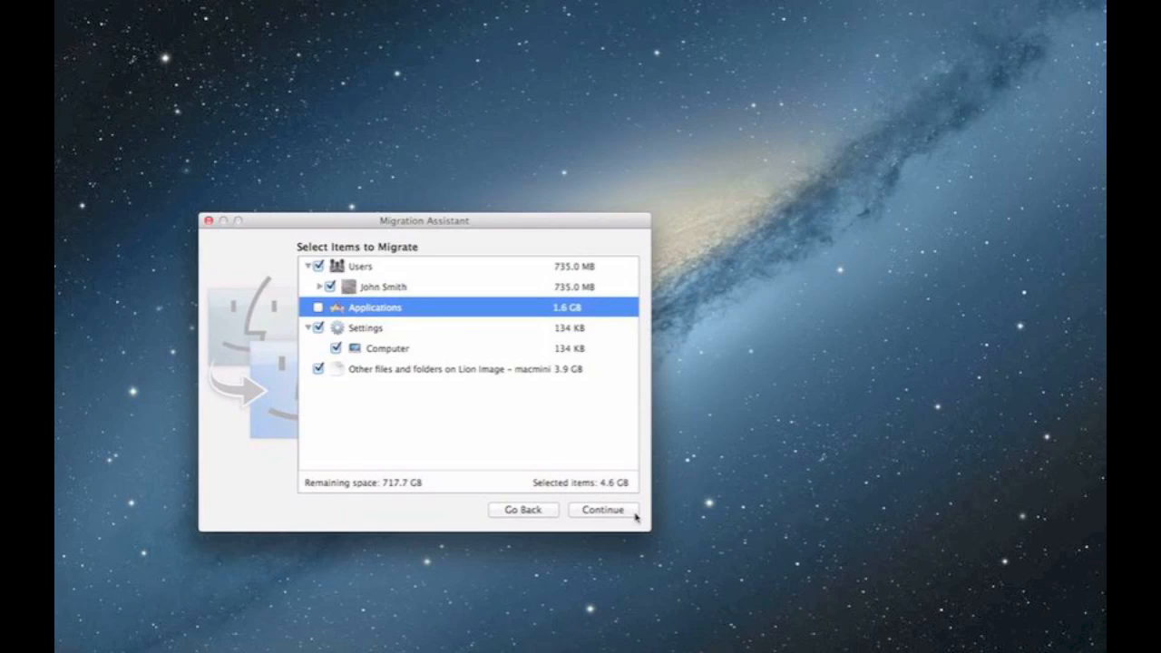
pyautogui.click(603, 509)
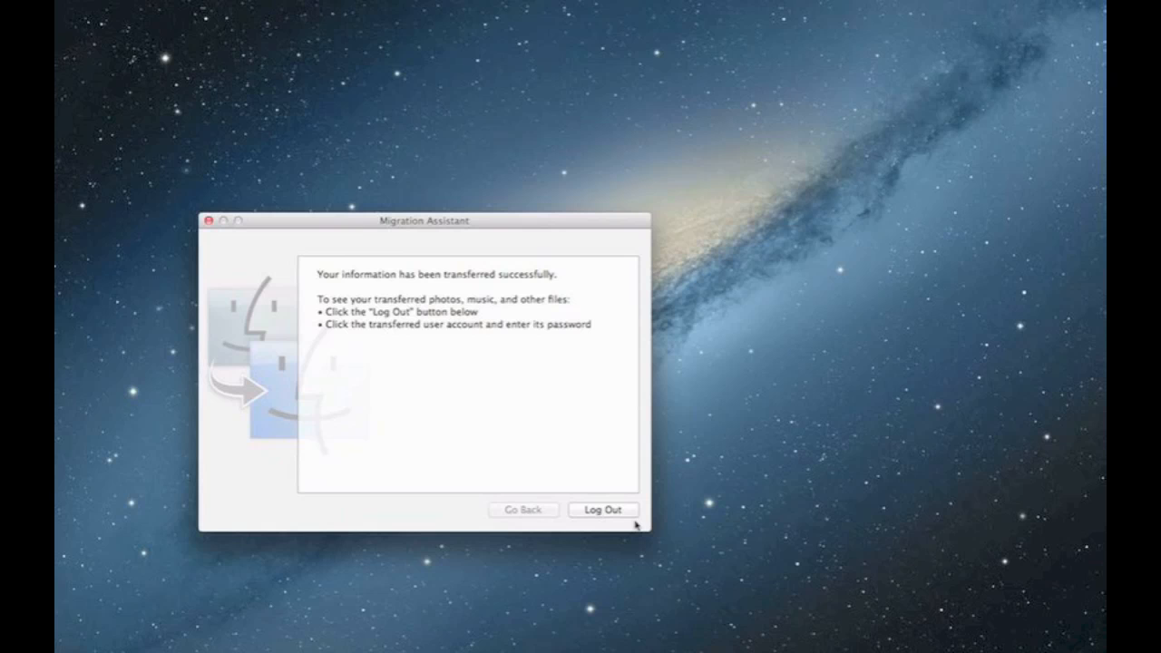
pyautogui.moveTo(634, 510)
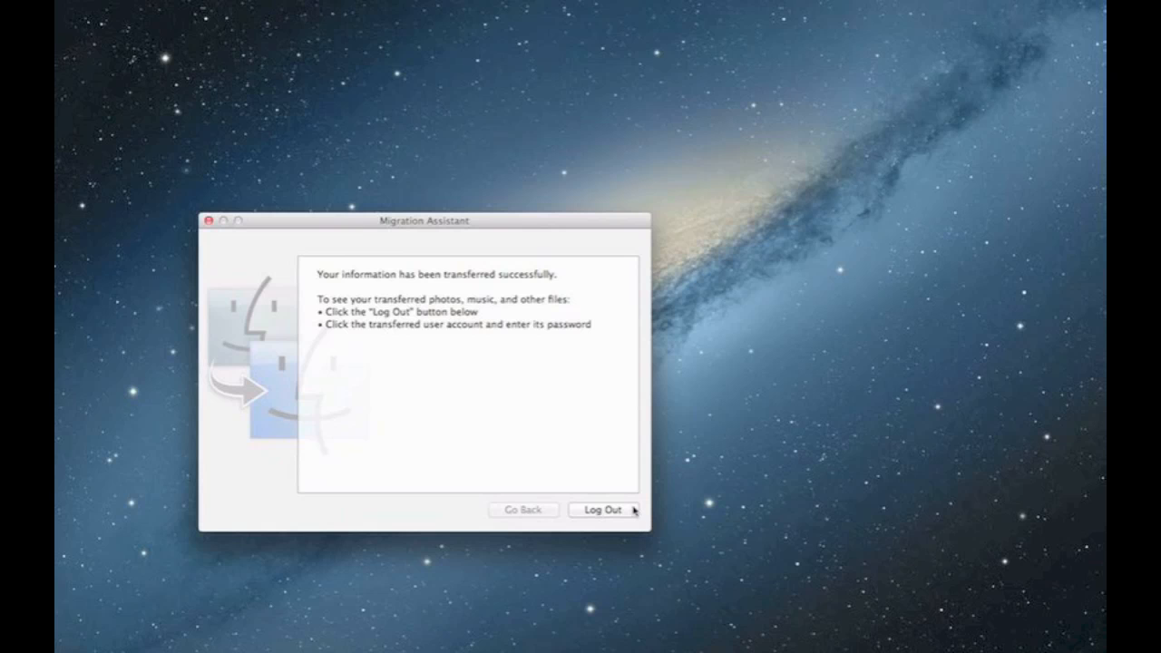
pyautogui.click(603, 510)
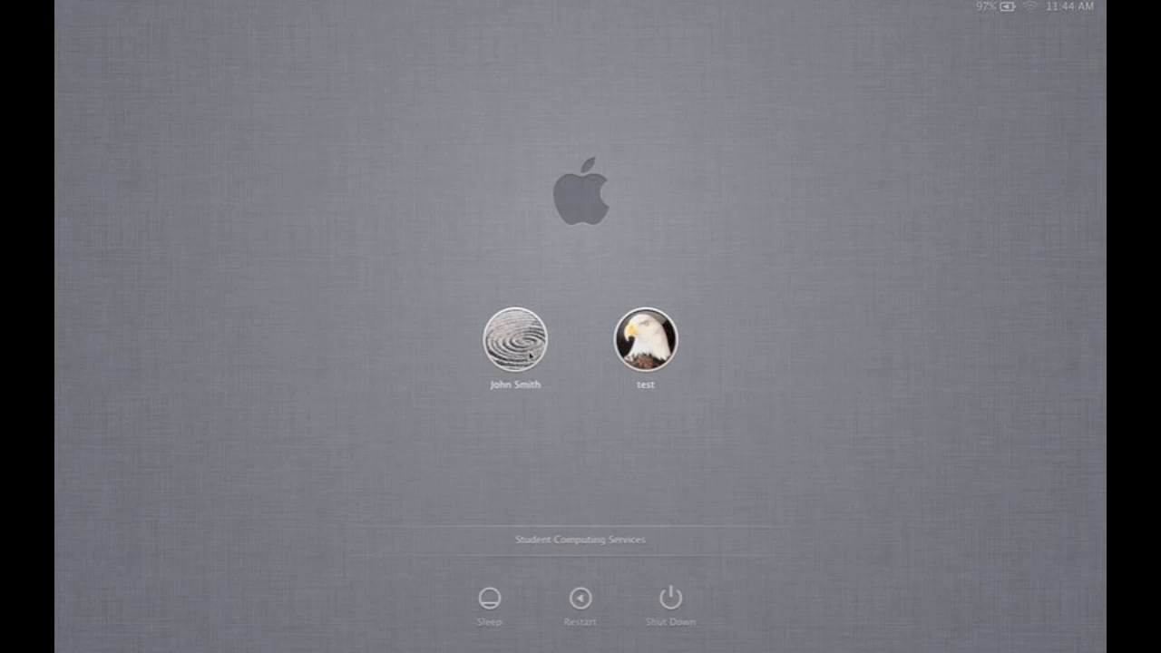
# - Choose the transferred John Smith account on the login screen to bring up its password field
pyautogui.click(520, 344)
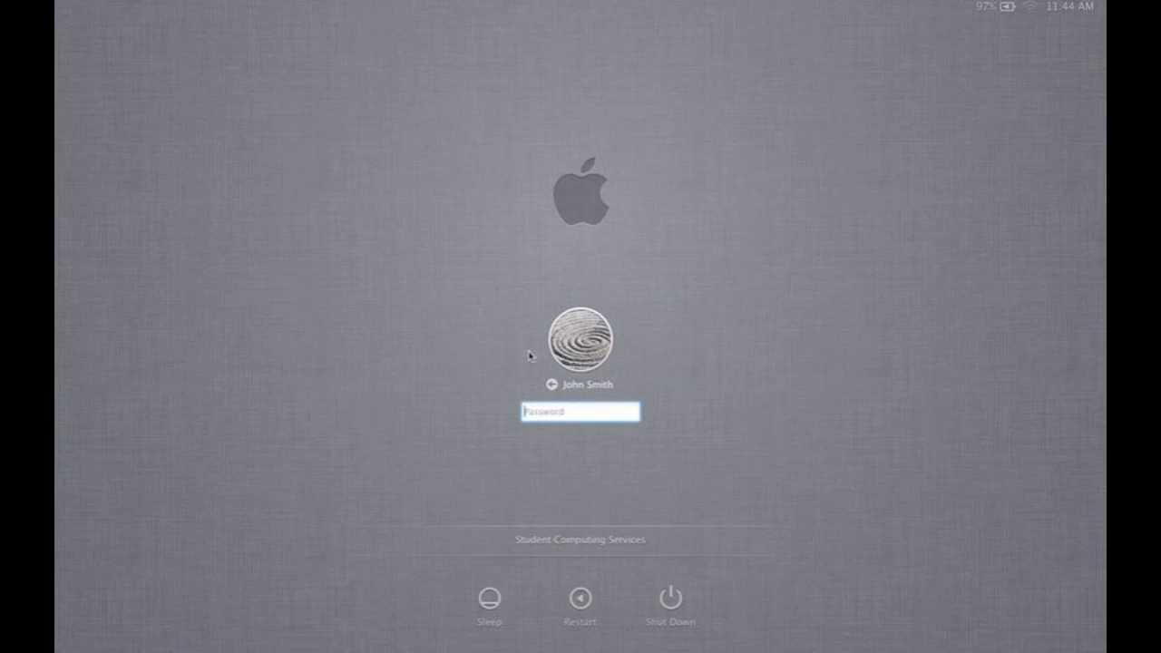